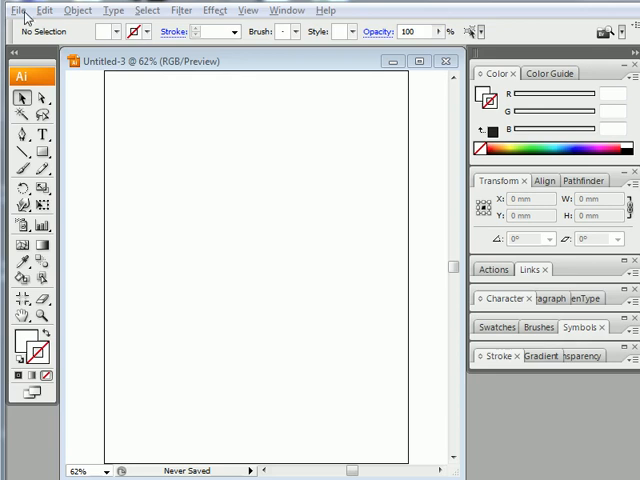
Step: Place 001_brightfield.tif from the 'same aspect ratio' folder onto the blank artboard
left_click(16, 10)
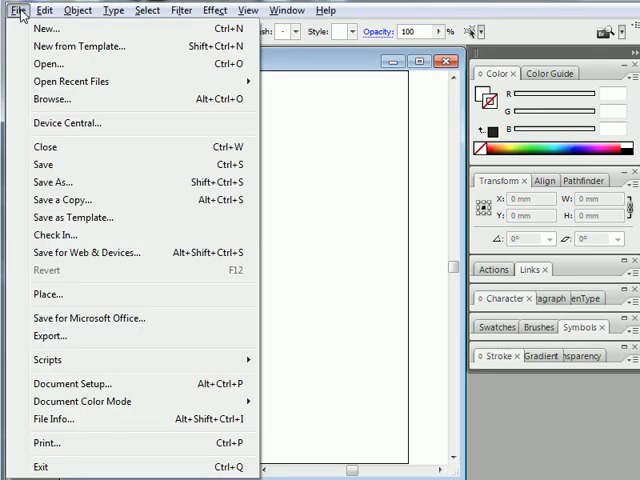
mouse_move(66, 81)
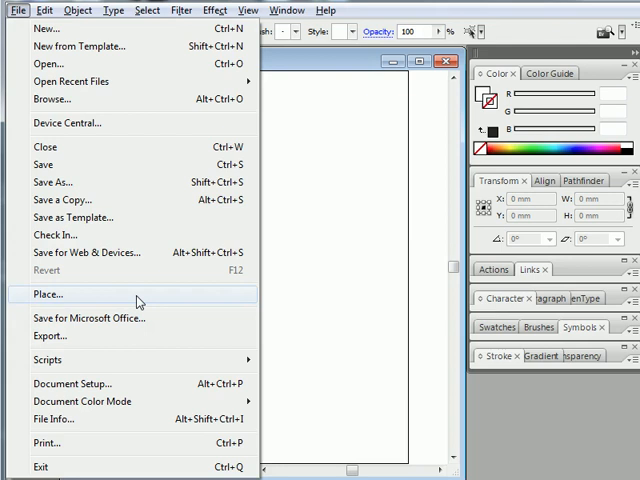
left_click(47, 294)
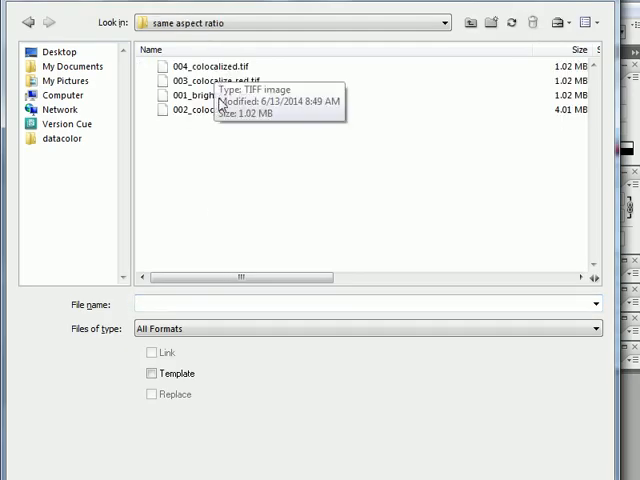
left_click(205, 95)
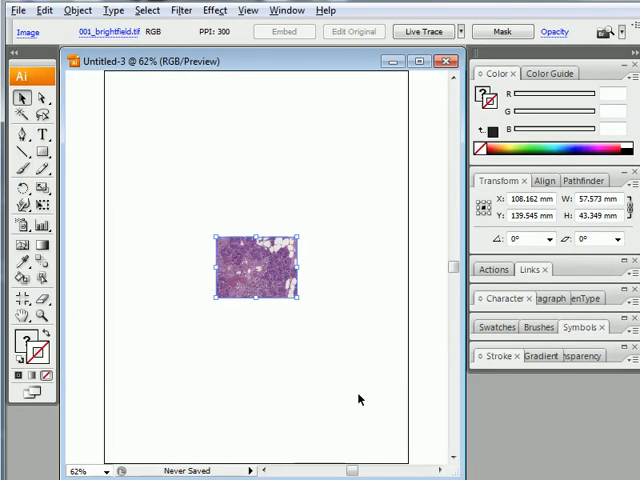
mouse_move(238, 287)
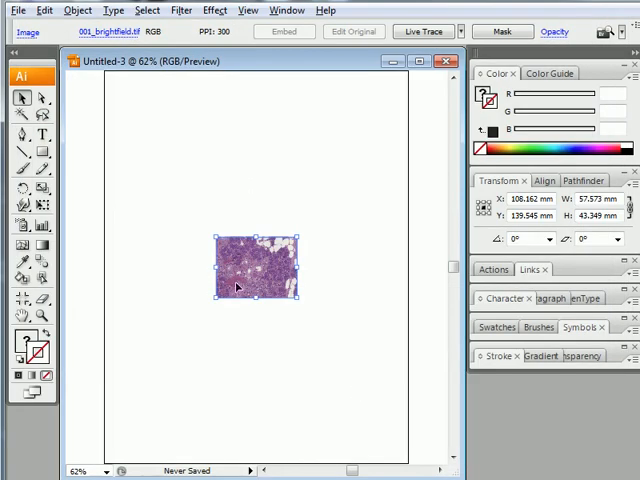
mouse_move(297, 263)
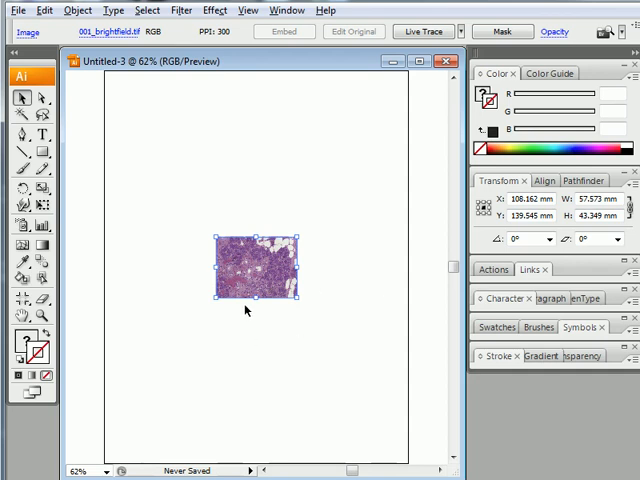
mouse_move(267, 348)
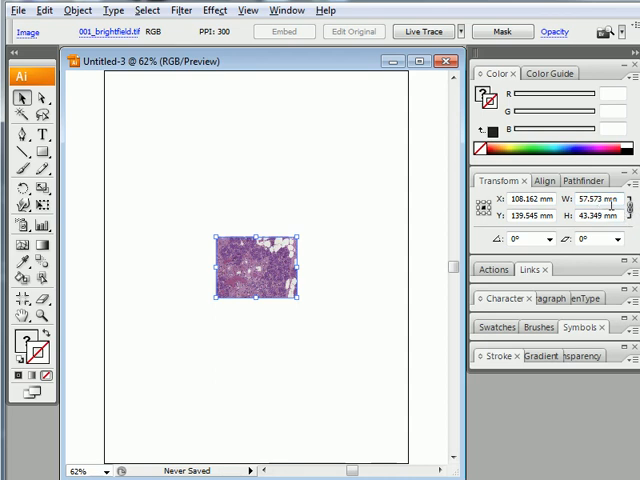
mouse_move(610, 202)
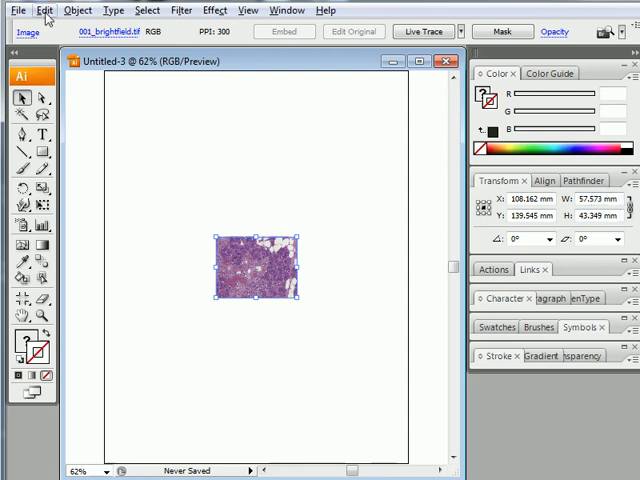
left_click(43, 10)
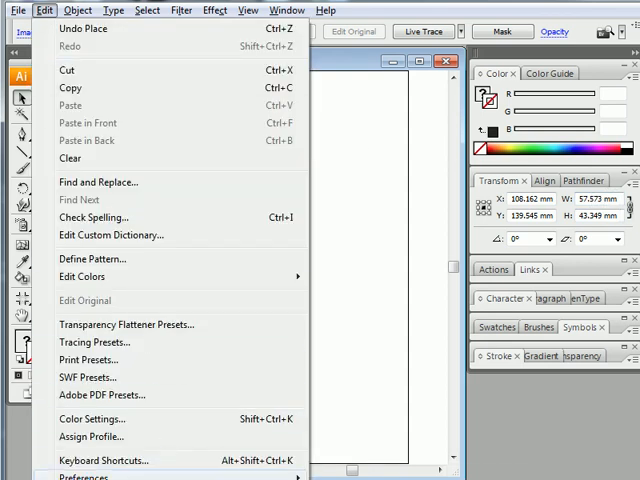
mouse_move(84, 473)
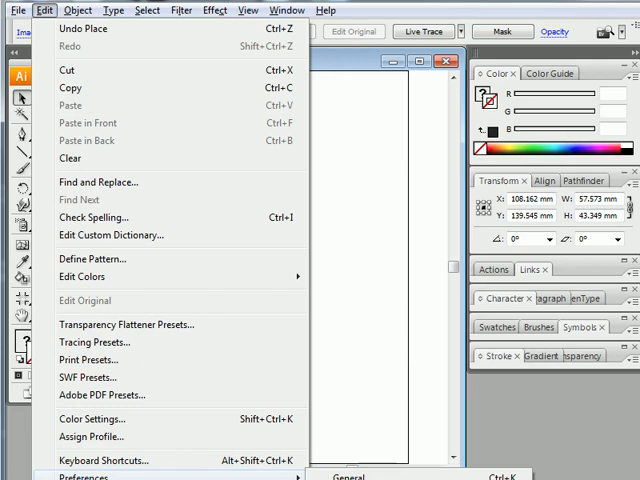
left_click(355, 476)
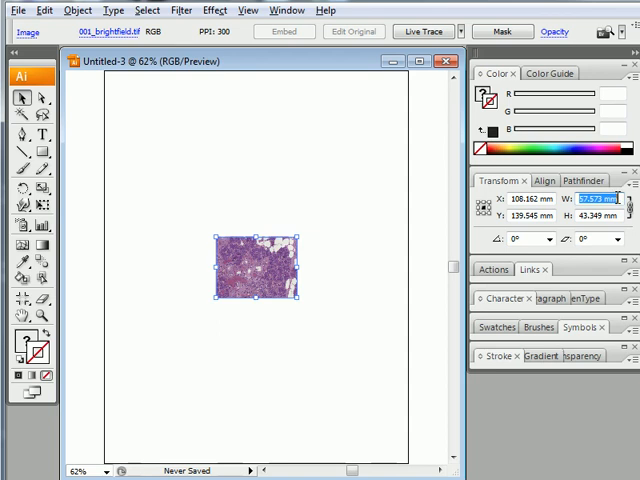
Step: Set the brightfield image width to 90 mm and snap it into the artboard's top-left corner
type("90 mm")
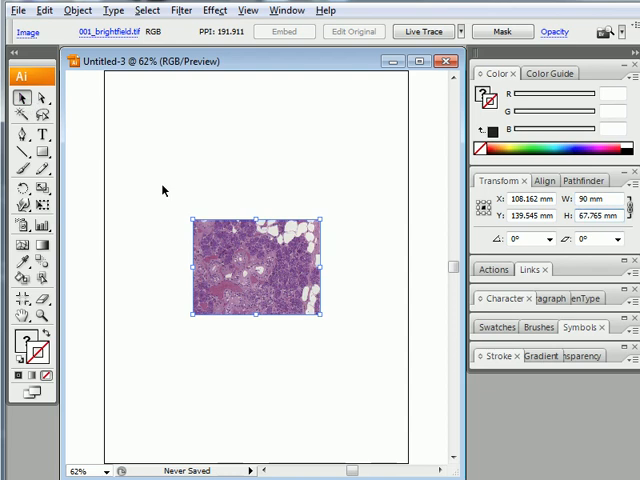
left_click_drag(113, 68, 226, 170)
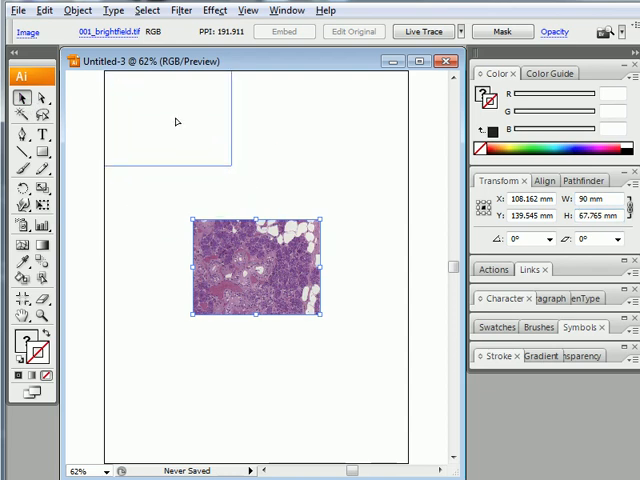
left_click_drag(264, 272, 167, 120)
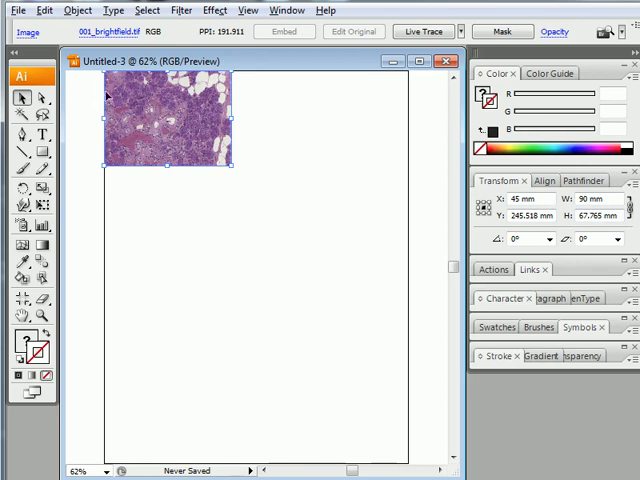
mouse_move(152, 122)
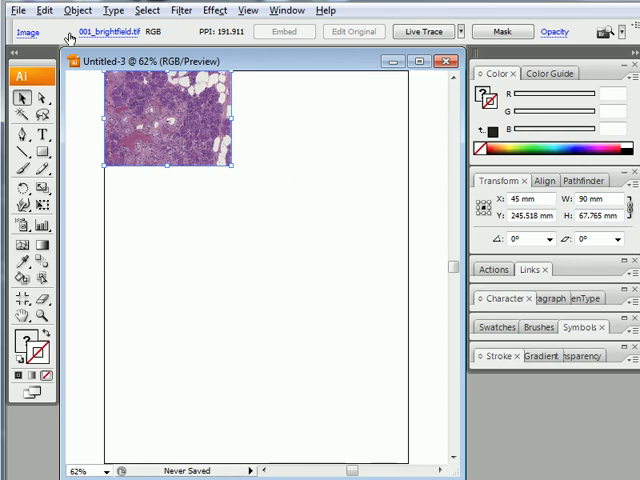
Step: Place 002_colocalize_blue.tif and set its width to 90 mm in the Transform panel
left_click(17, 10)
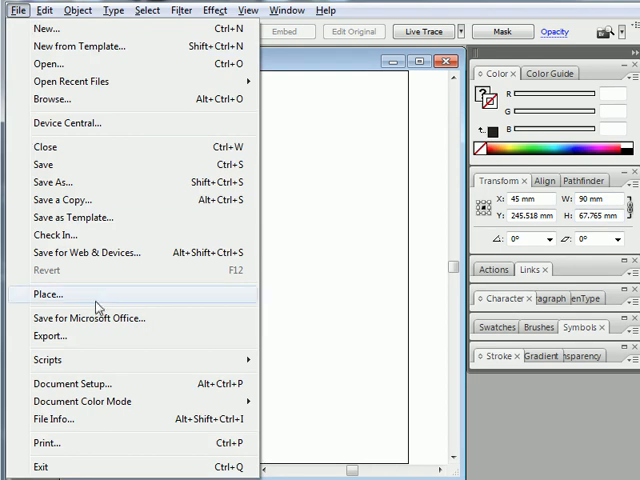
left_click(48, 294)
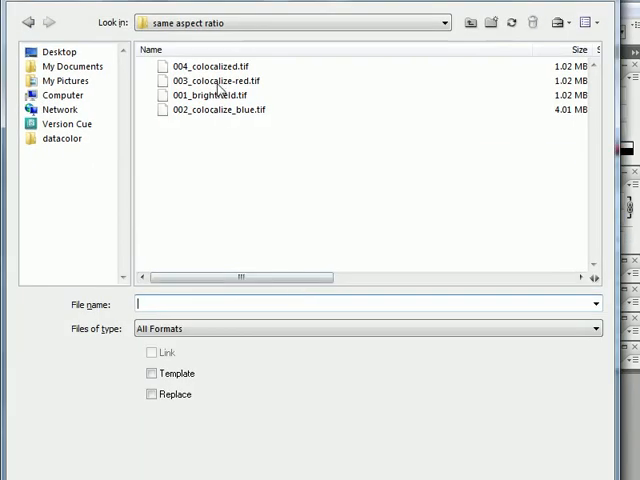
left_click(214, 110)
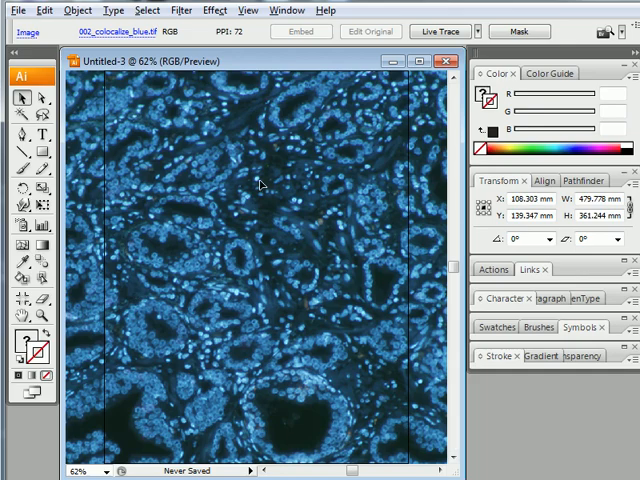
mouse_move(241, 210)
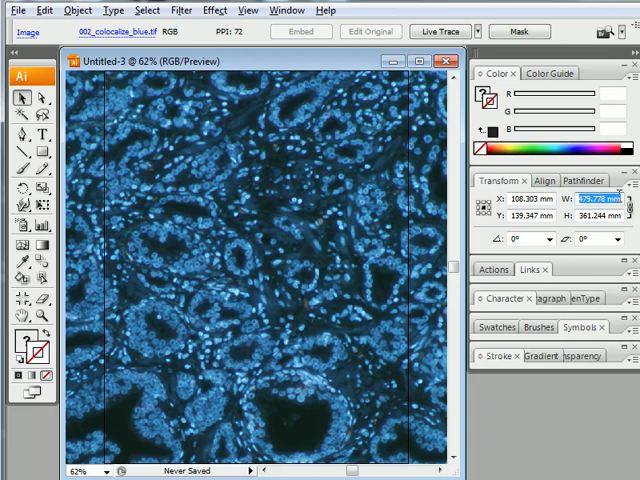
type("90 mm")
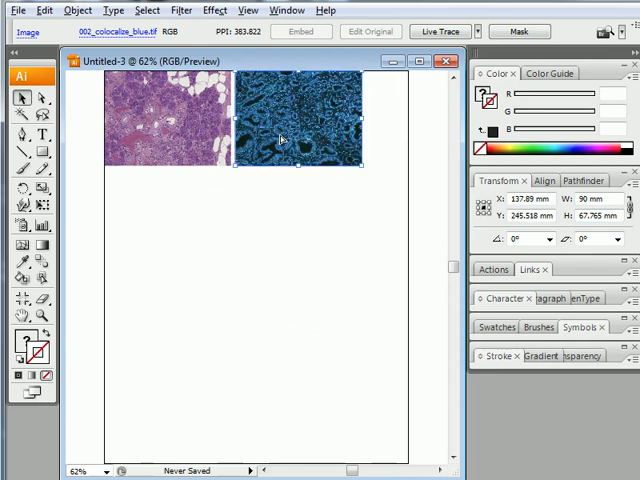
left_click(17, 10)
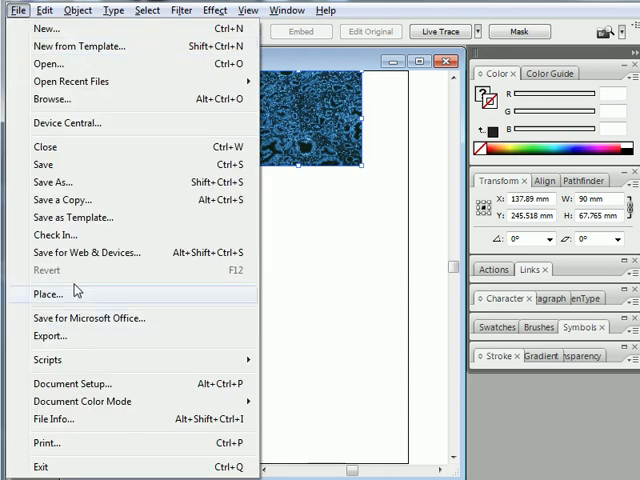
Step: Place 003_colocalize-red.tif at 90 mm wide beneath the brightfield image
left_click(48, 293)
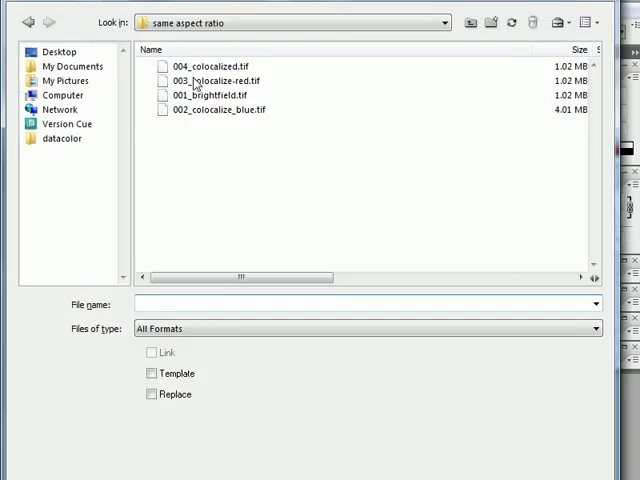
left_click(215, 80)
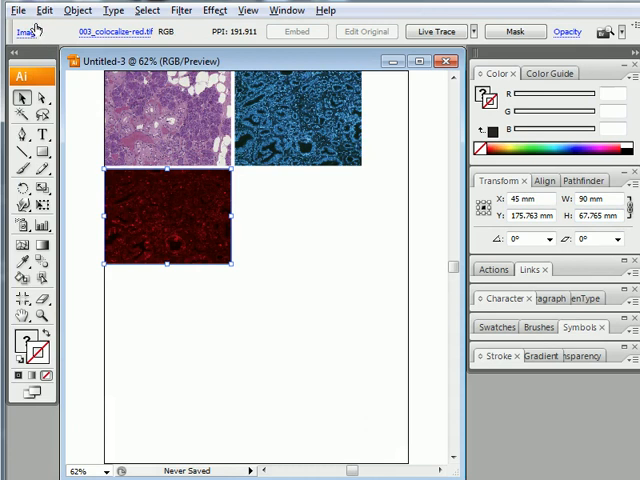
left_click(17, 10)
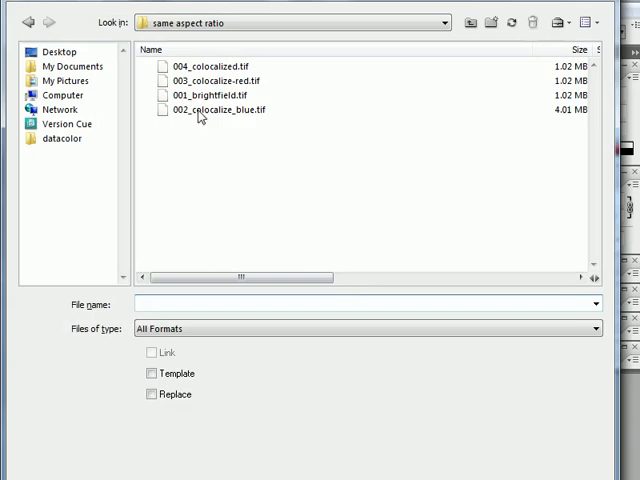
Step: Place 004_colocalized.tif as the bottom-right image of the panel
left_click(210, 66)
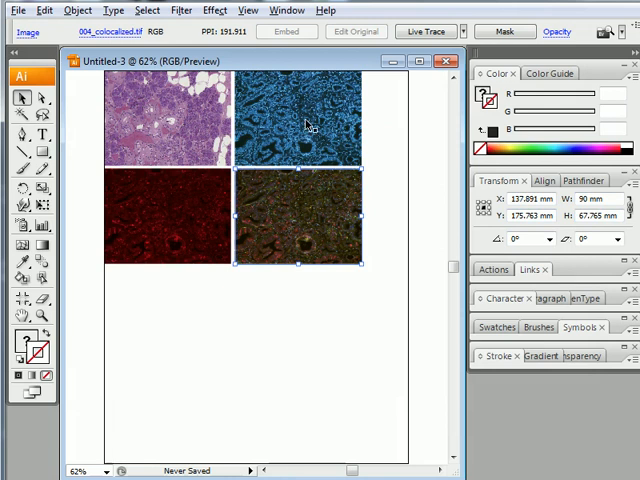
mouse_move(277, 152)
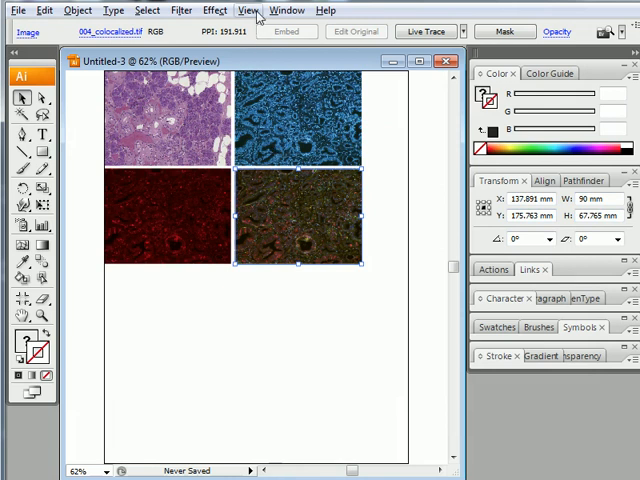
Step: Turn on the grid overlay from the View menu
left_click(248, 10)
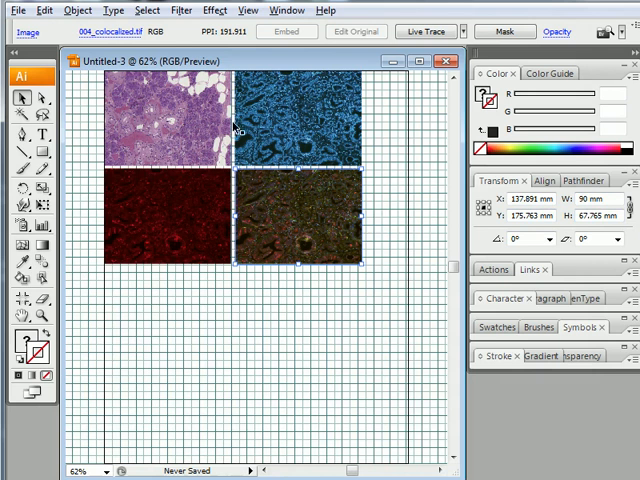
mouse_move(397, 135)
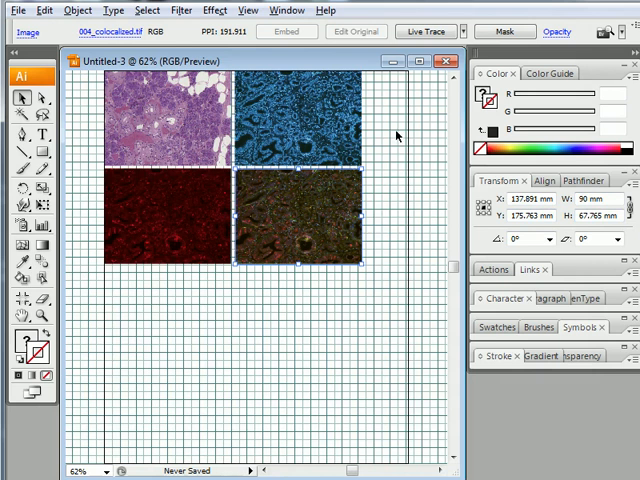
mouse_move(313, 178)
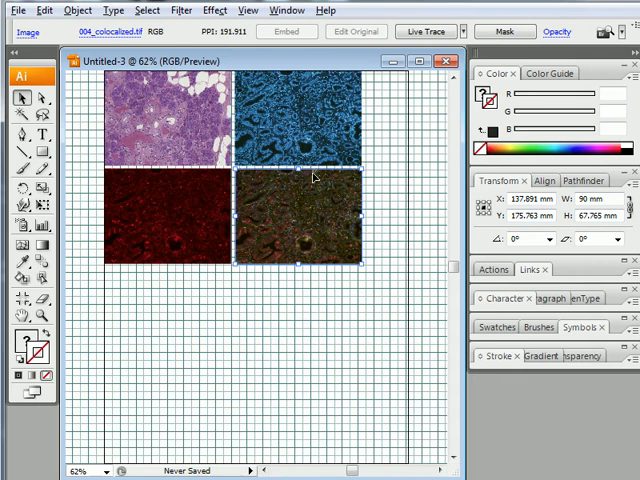
mouse_move(222, 198)
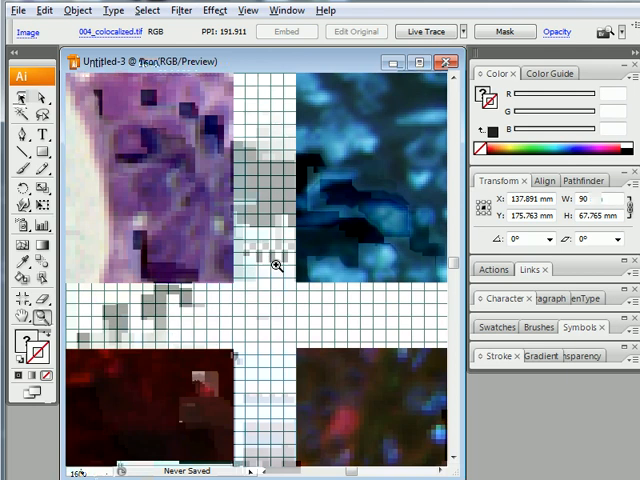
mouse_move(202, 193)
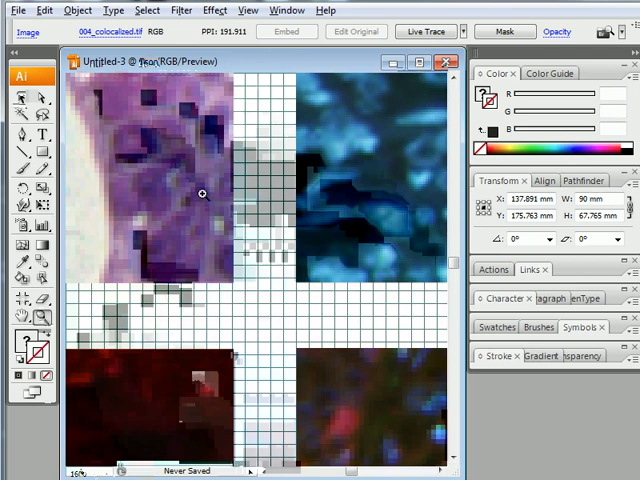
mouse_move(184, 176)
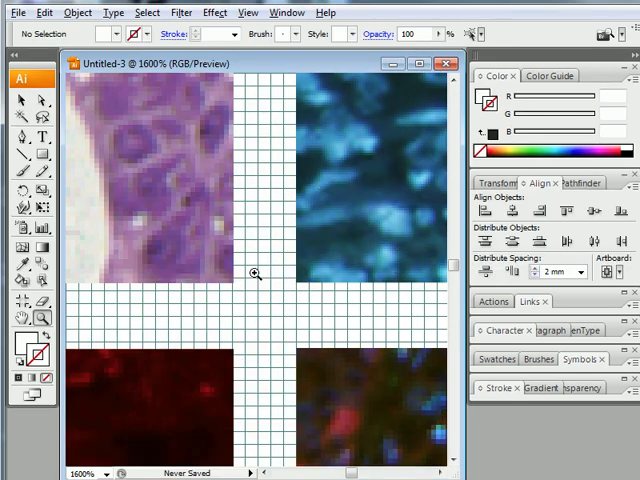
mouse_move(312, 271)
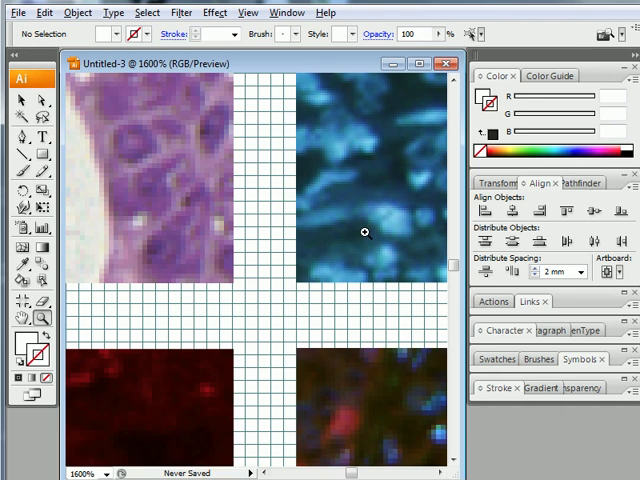
mouse_move(272, 320)
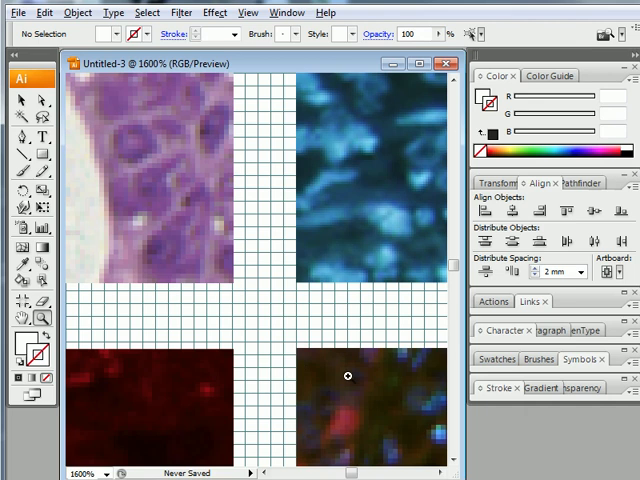
mouse_move(101, 151)
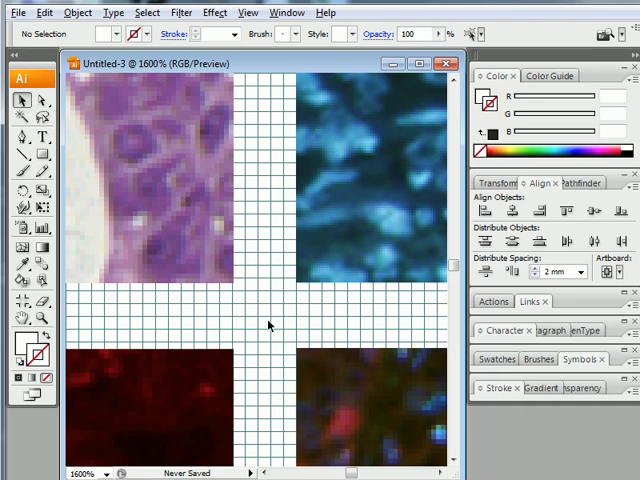
mouse_move(205, 265)
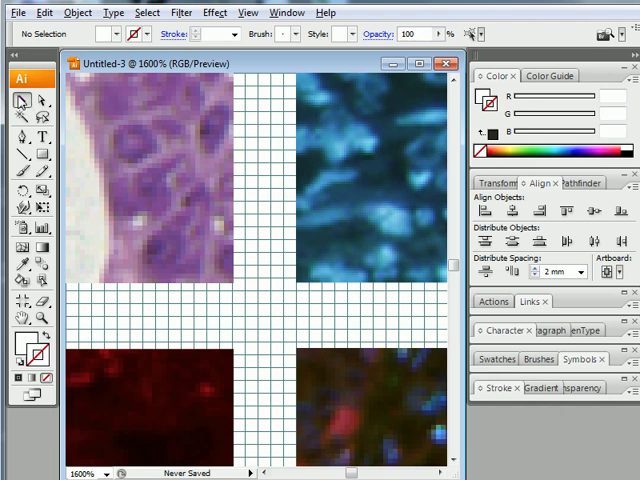
mouse_move(20, 102)
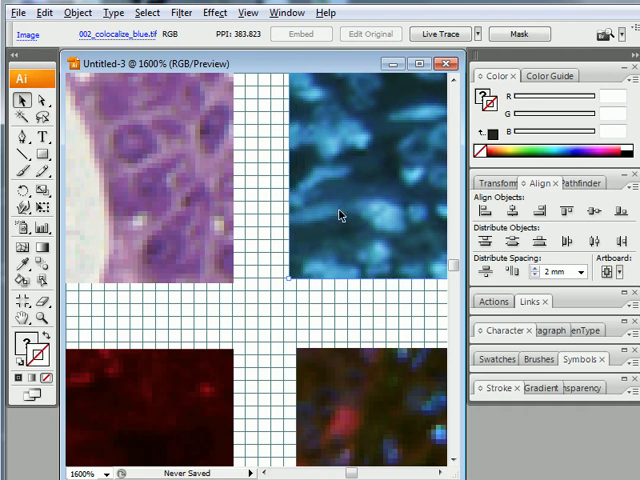
mouse_move(336, 228)
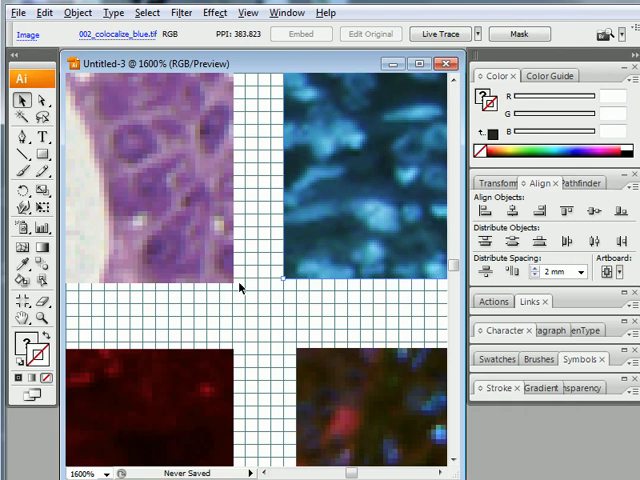
mouse_move(296, 289)
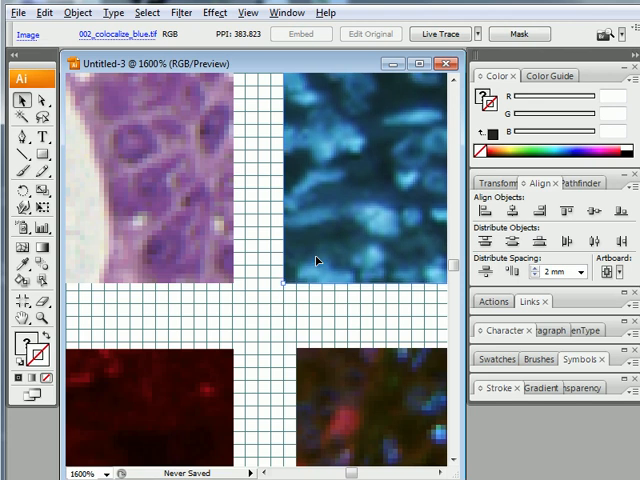
mouse_move(262, 360)
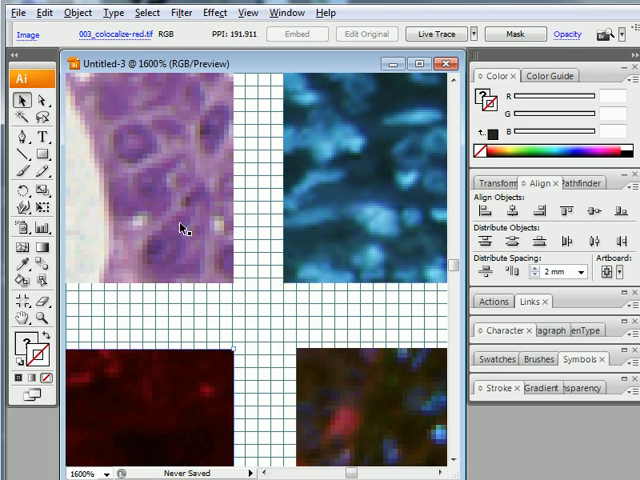
mouse_move(175, 382)
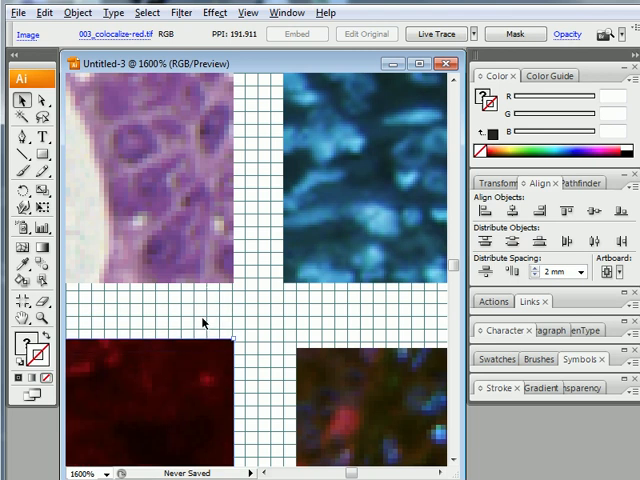
mouse_move(198, 313)
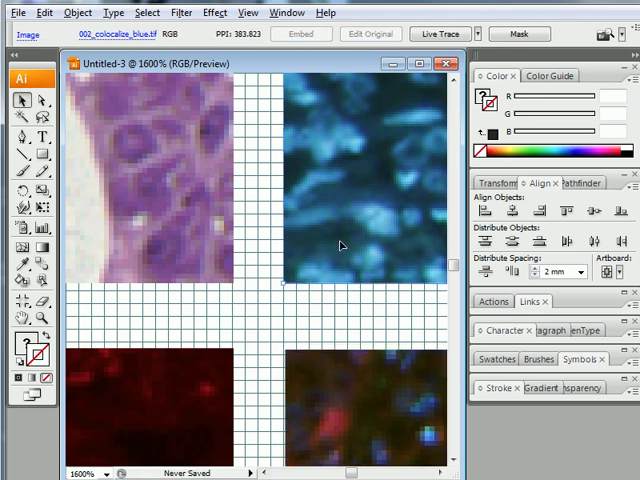
mouse_move(340, 235)
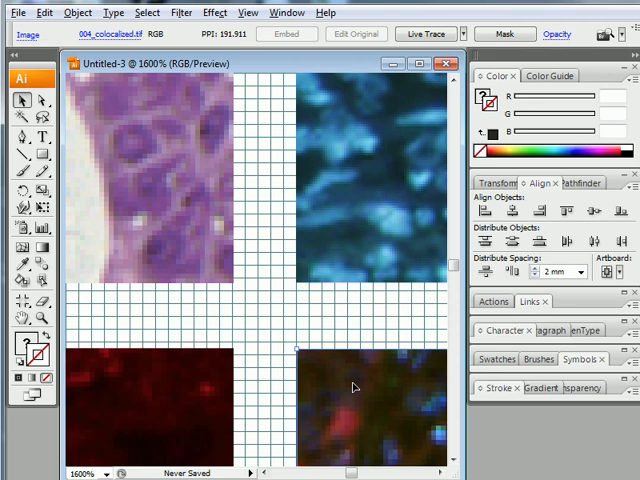
mouse_move(355, 388)
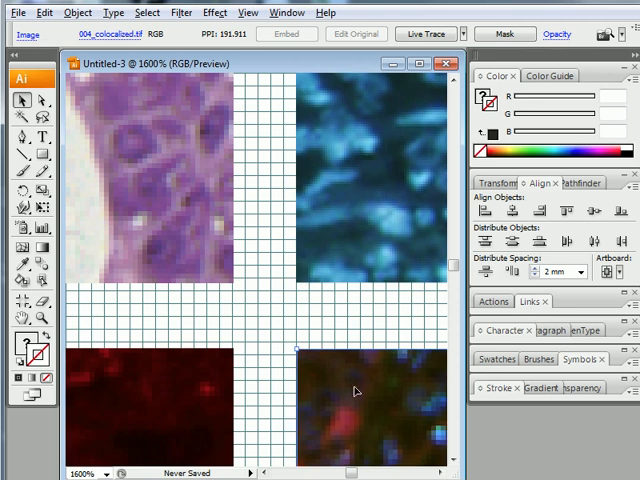
mouse_move(110, 352)
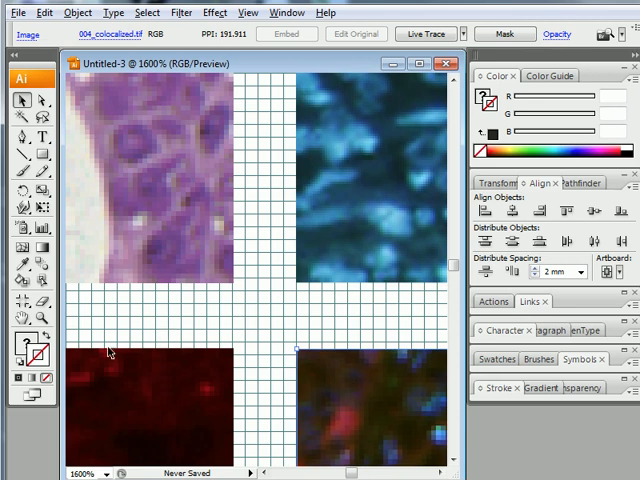
mouse_move(247, 290)
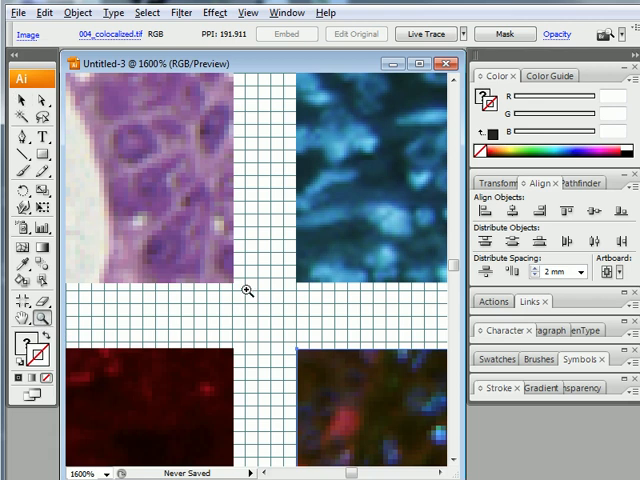
mouse_move(255, 285)
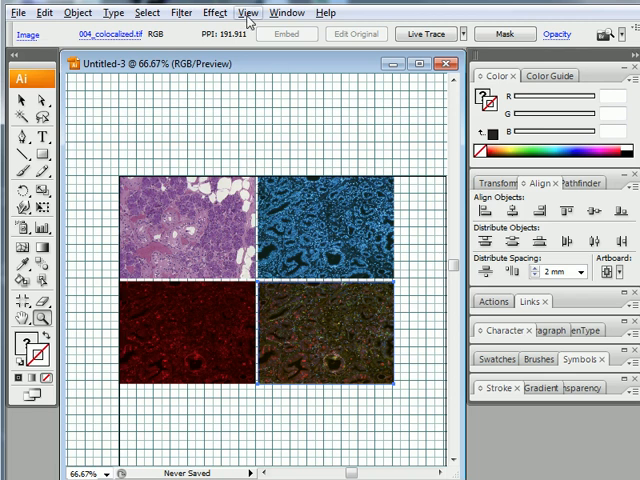
Step: Hide the grid from the View menu
left_click(248, 12)
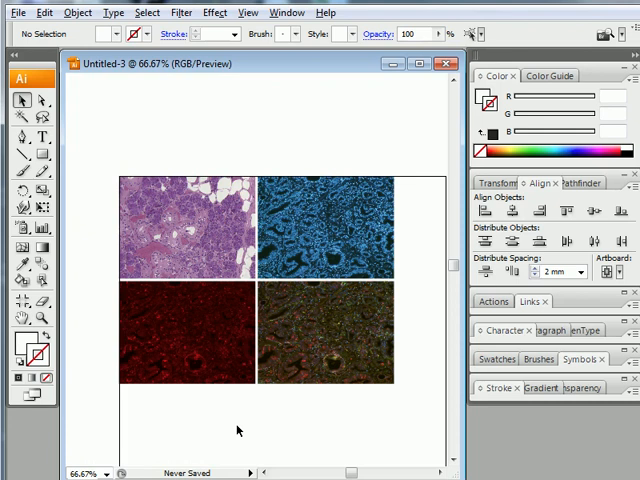
mouse_move(306, 434)
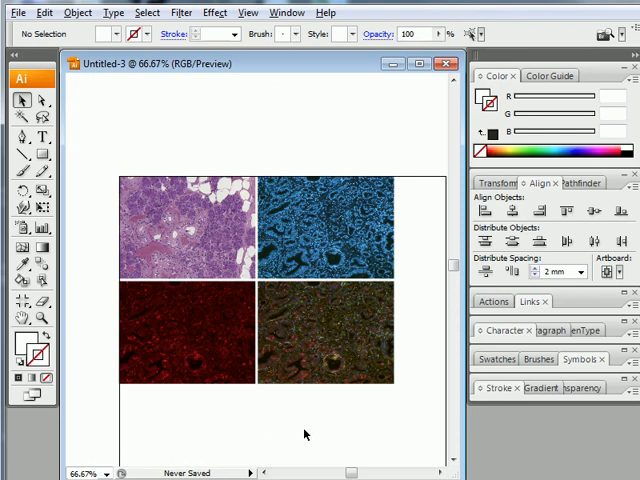